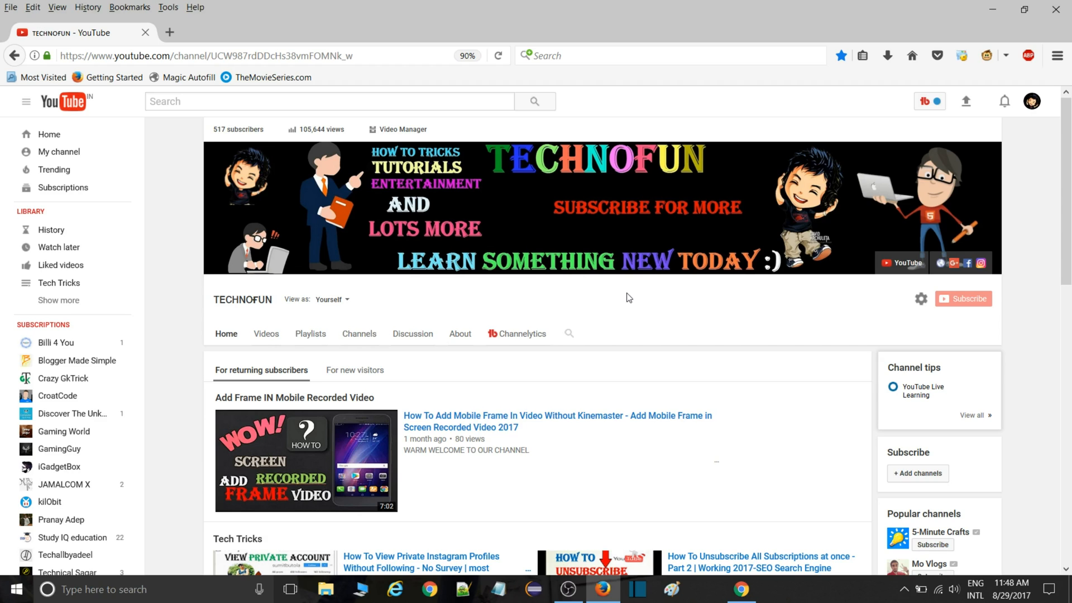
- Switch to Chrome showing the Google AdWords Keyword Planner start page
click(169, 32)
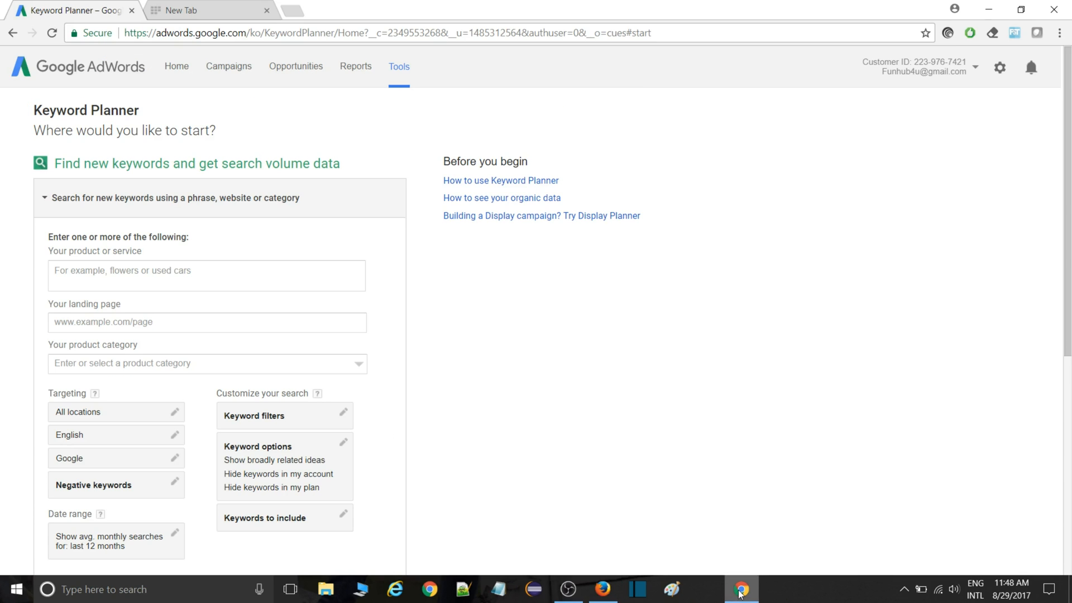
- Open the AdWords account menu at the top right to reveal the Sign out option
click(973, 71)
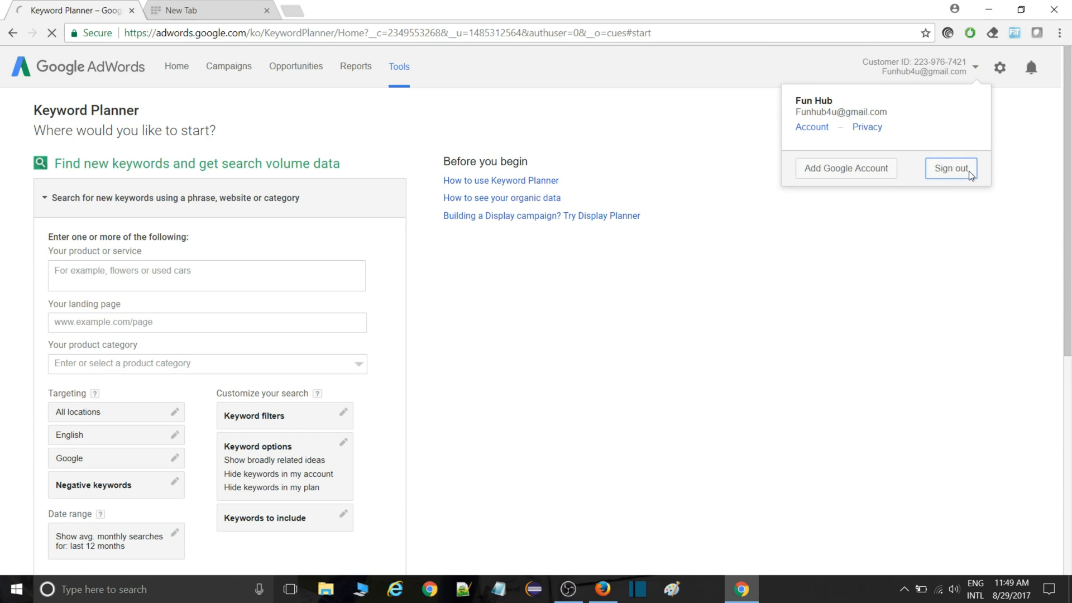